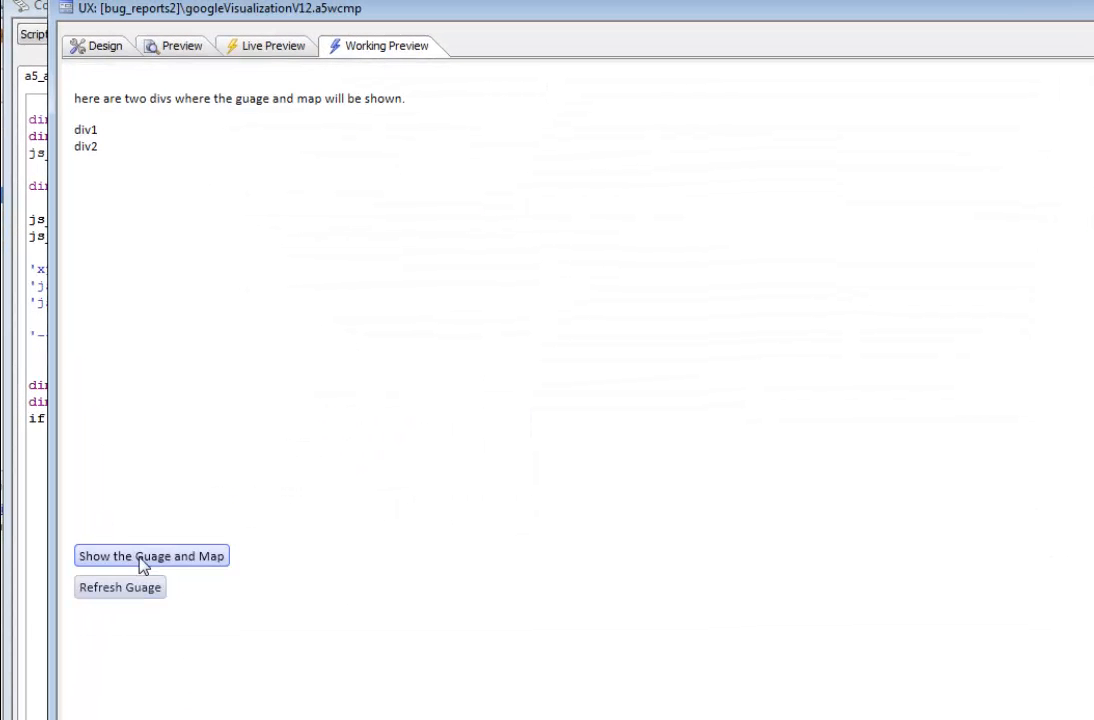
Render the Memory, CPU and Network gauges and the world geochart in Working Preview
click(151, 556)
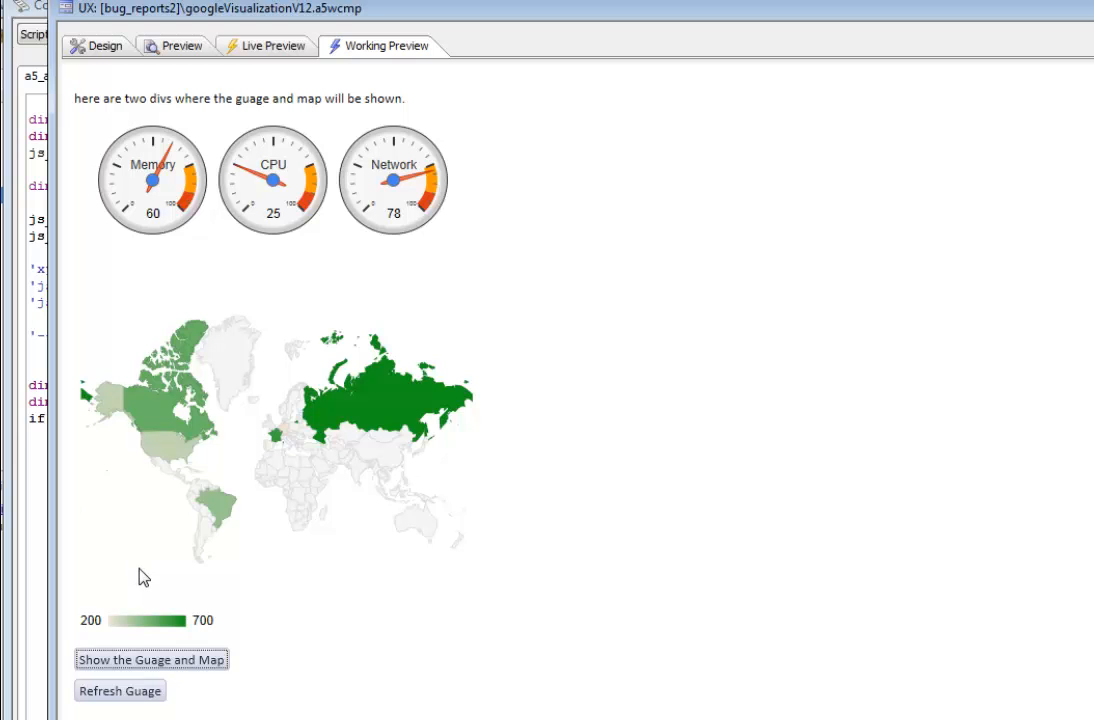
mouse_move(405, 197)
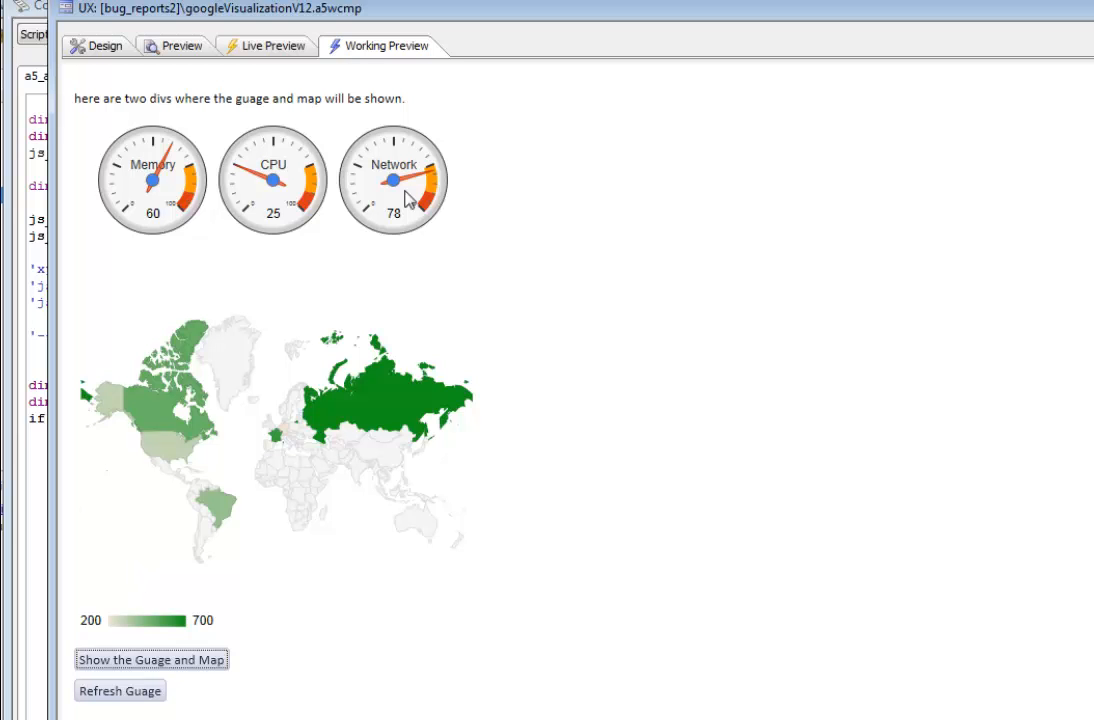
mouse_move(475, 348)
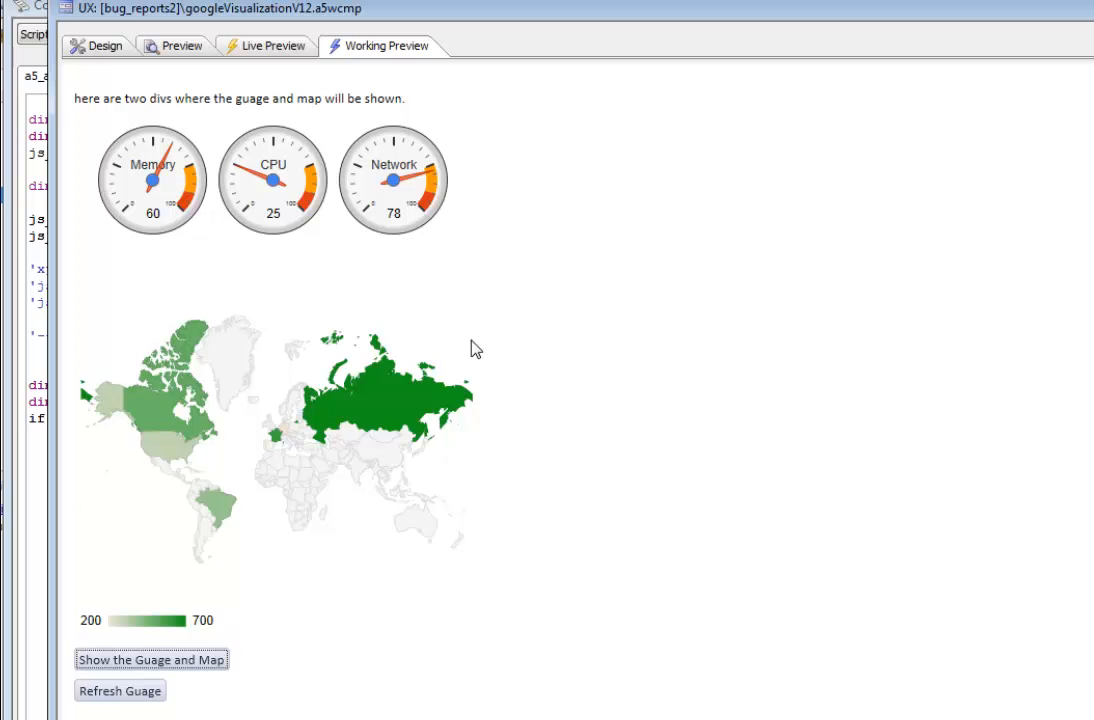
mouse_move(353, 568)
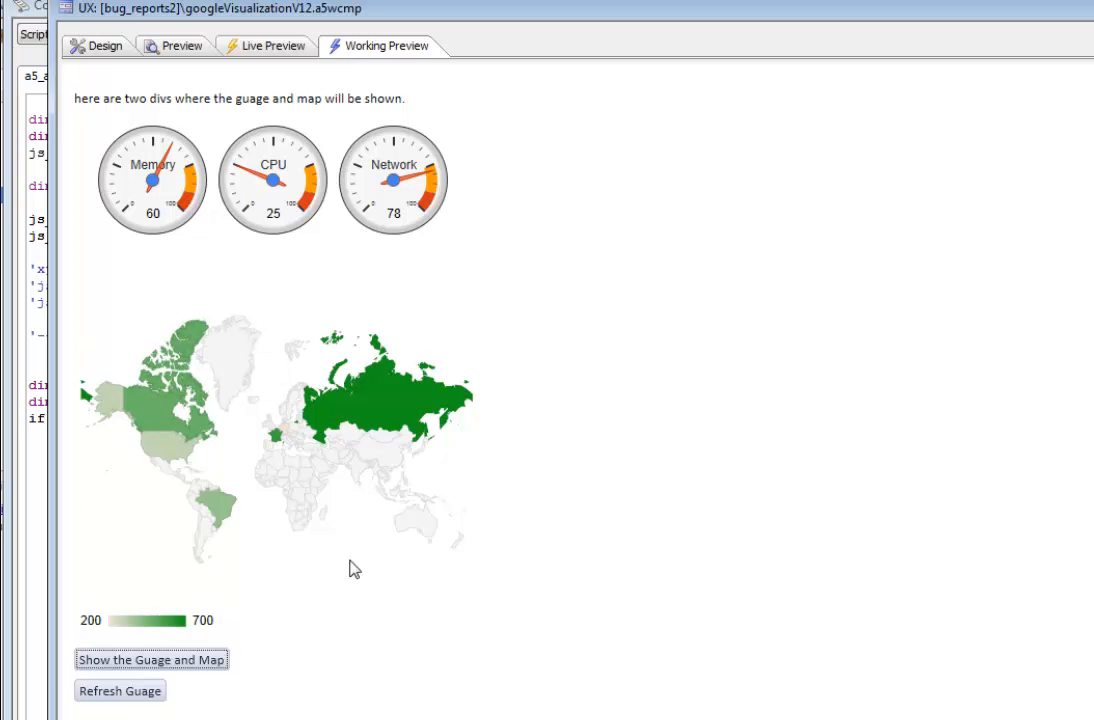
click(103, 44)
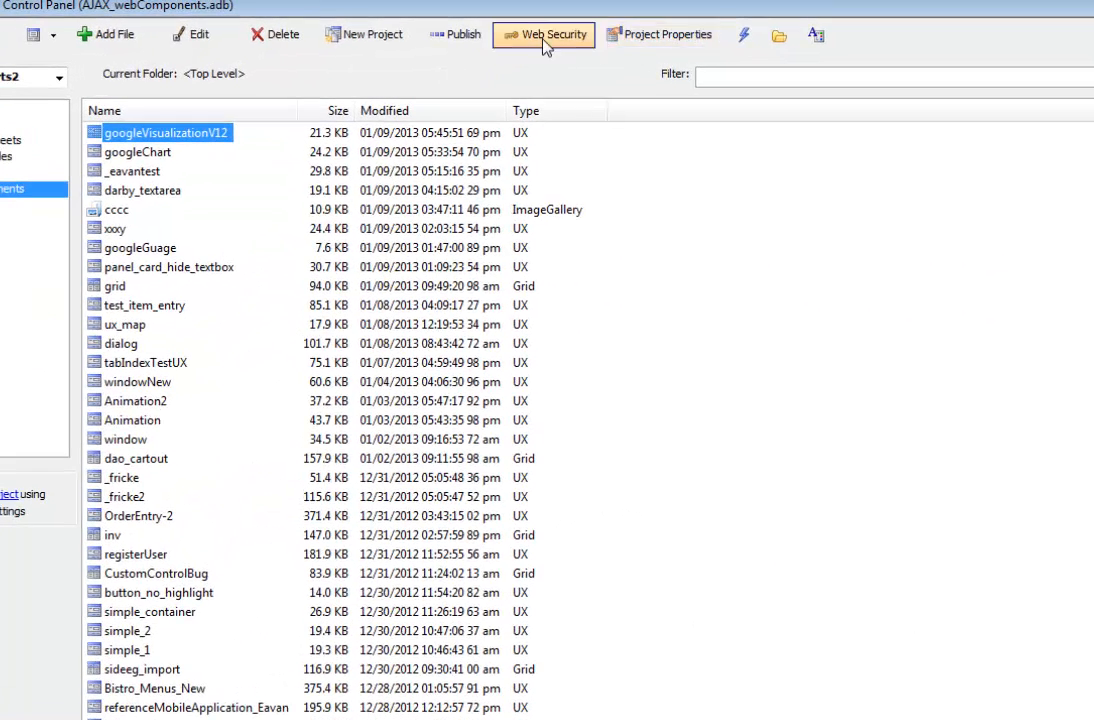
Open Web Security and review that the Google JSAPI library is included
click(659, 34)
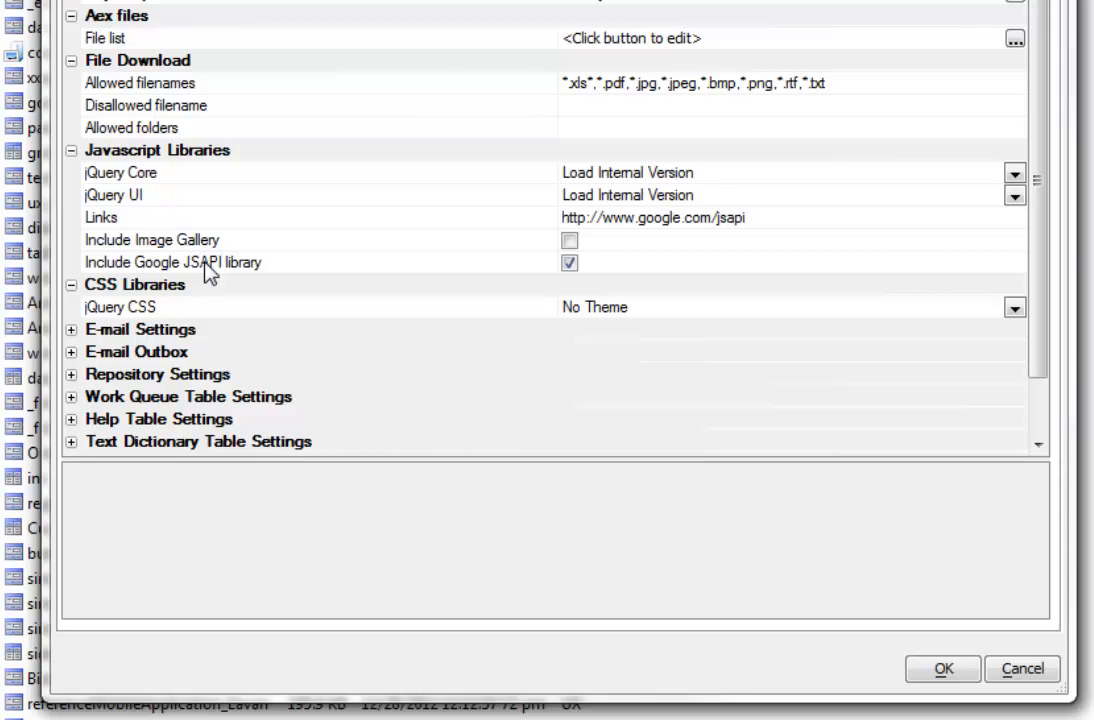
mouse_move(1045, 497)
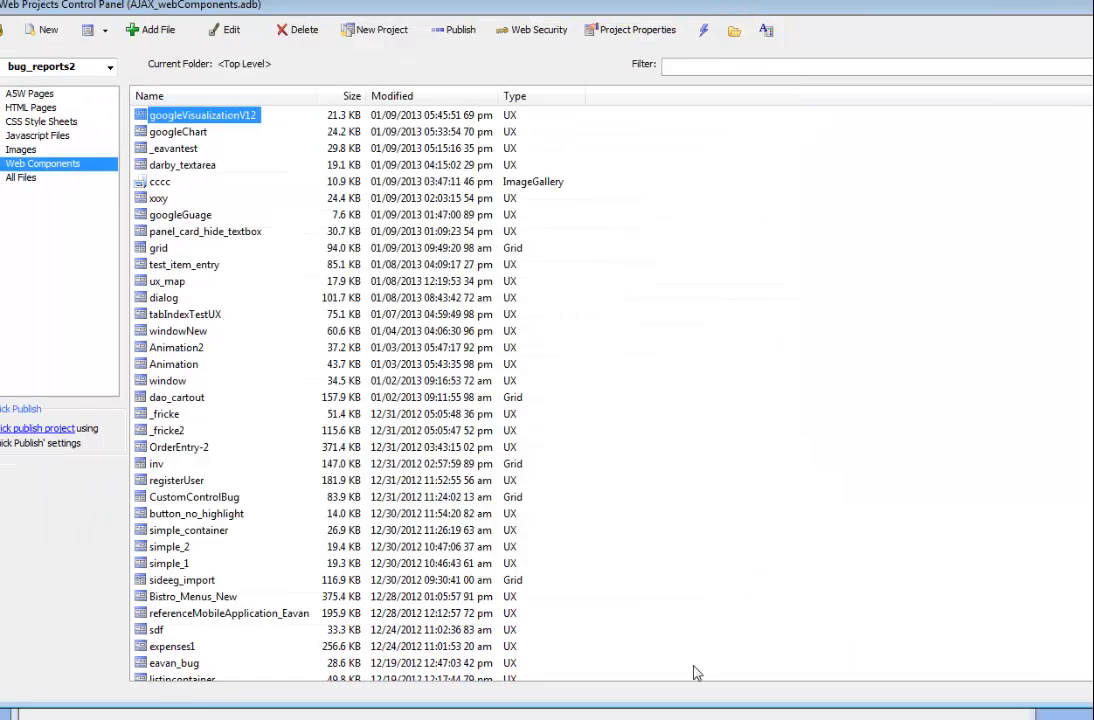
Open googleVisualizationV12 and view its gauge and geochart visualization library selections
double_click(202, 114)
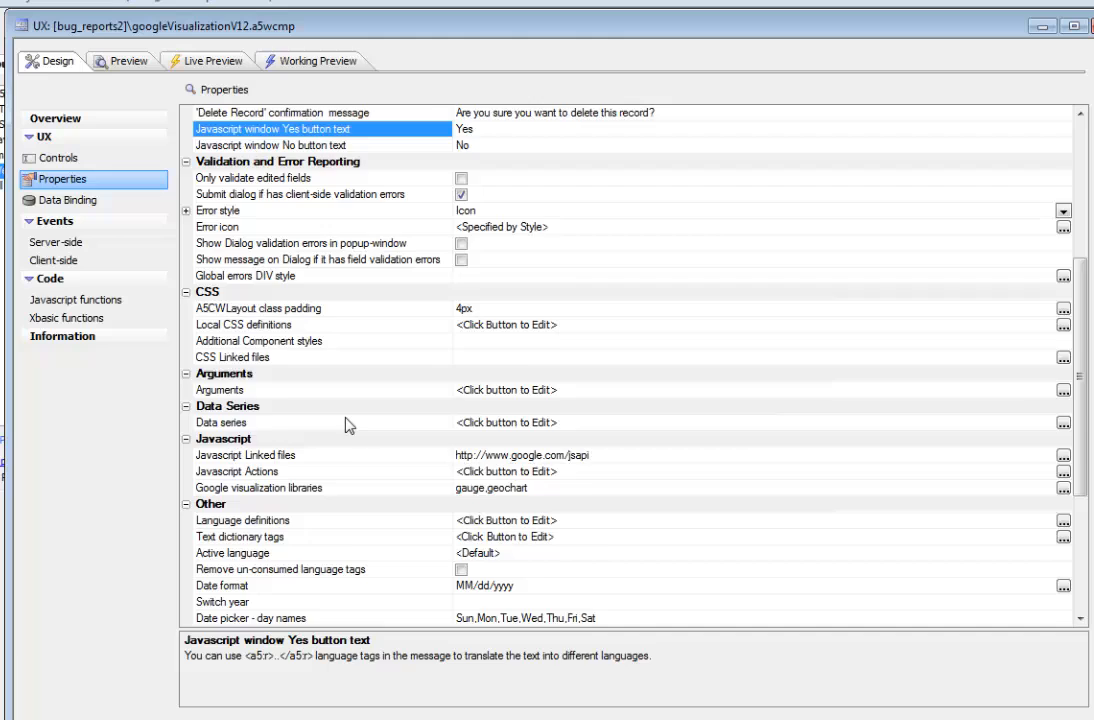
scroll(down, 3)
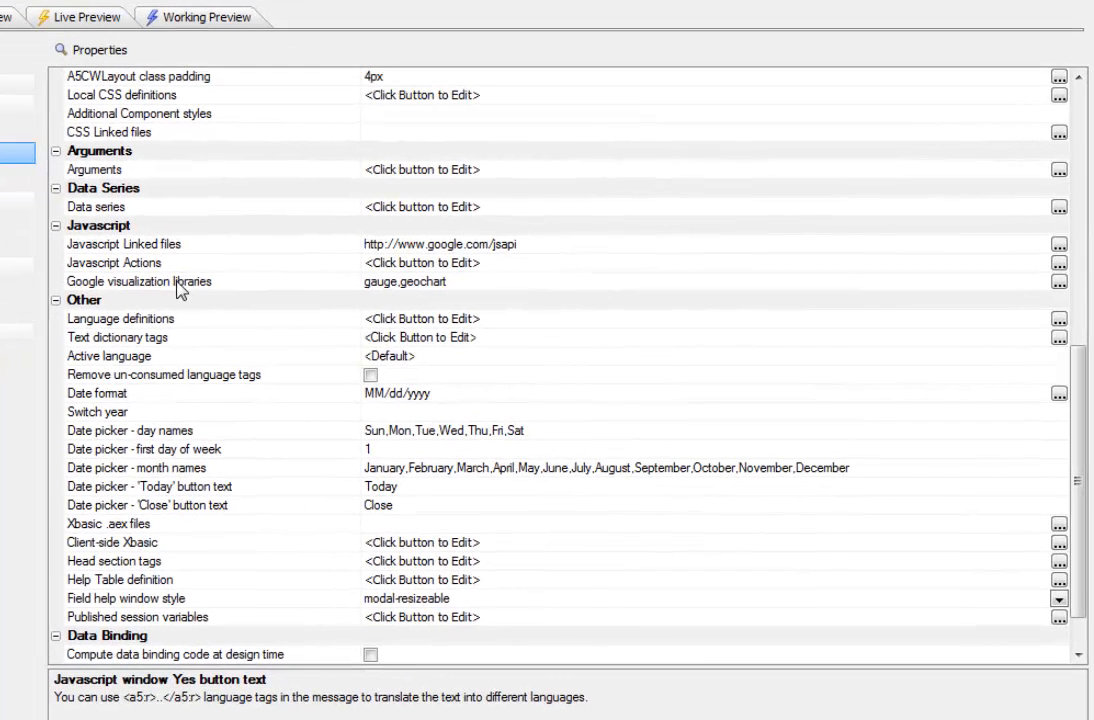
mouse_move(262, 277)
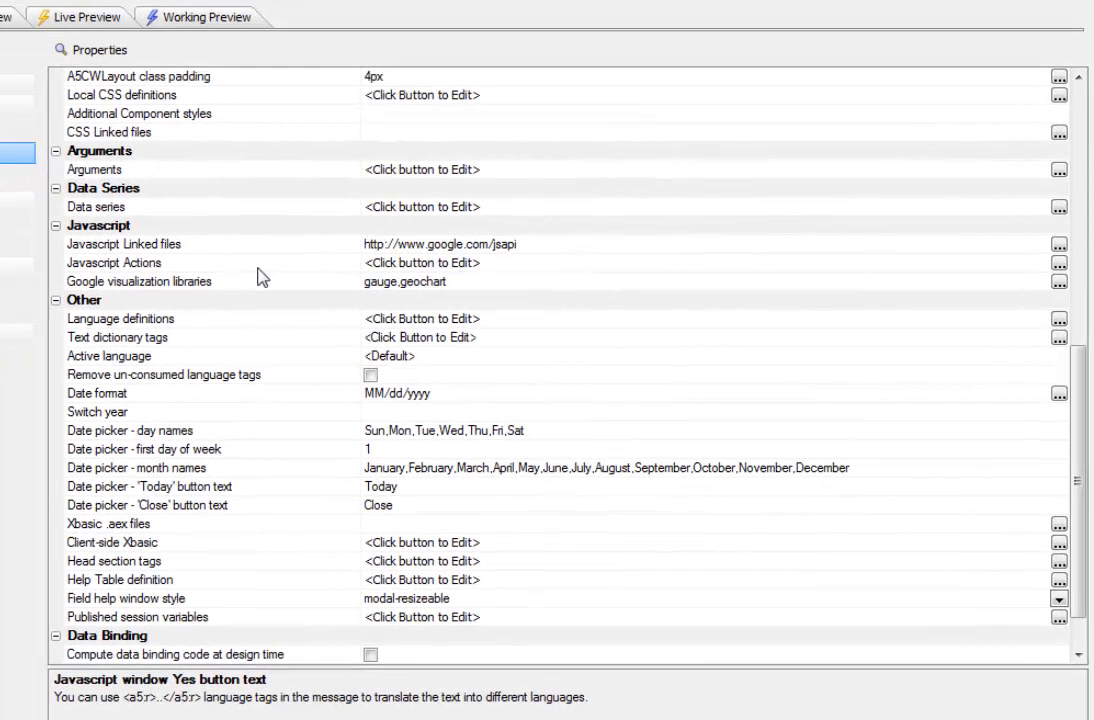
click(1059, 281)
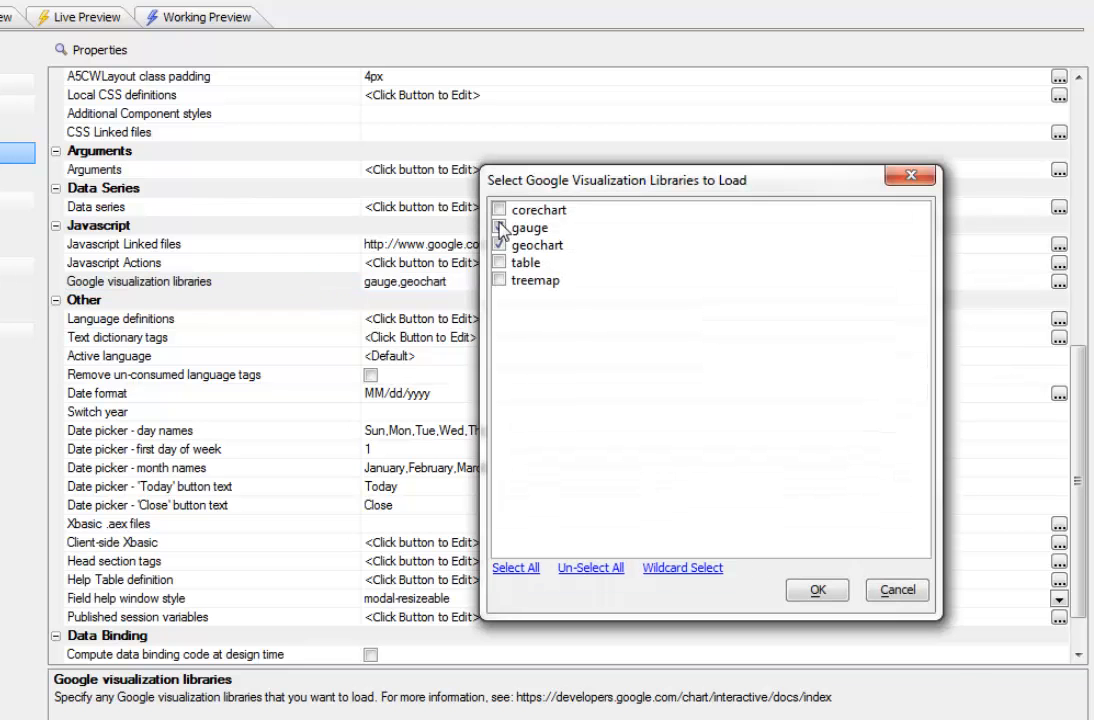
click(501, 228)
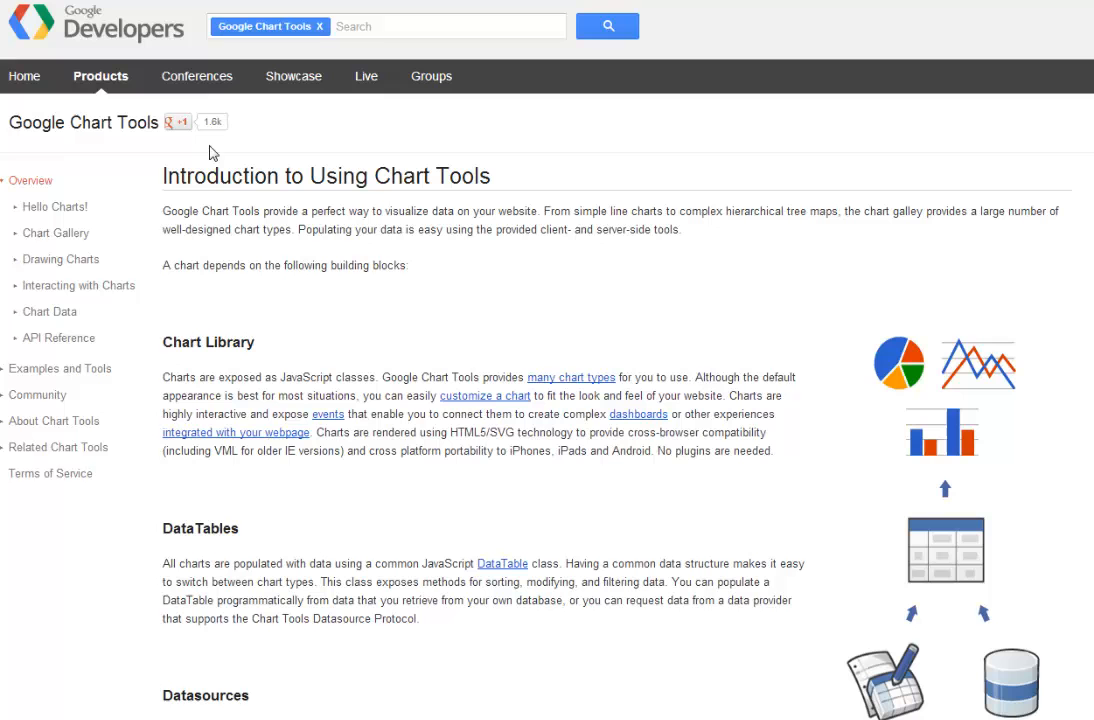
mouse_move(198, 31)
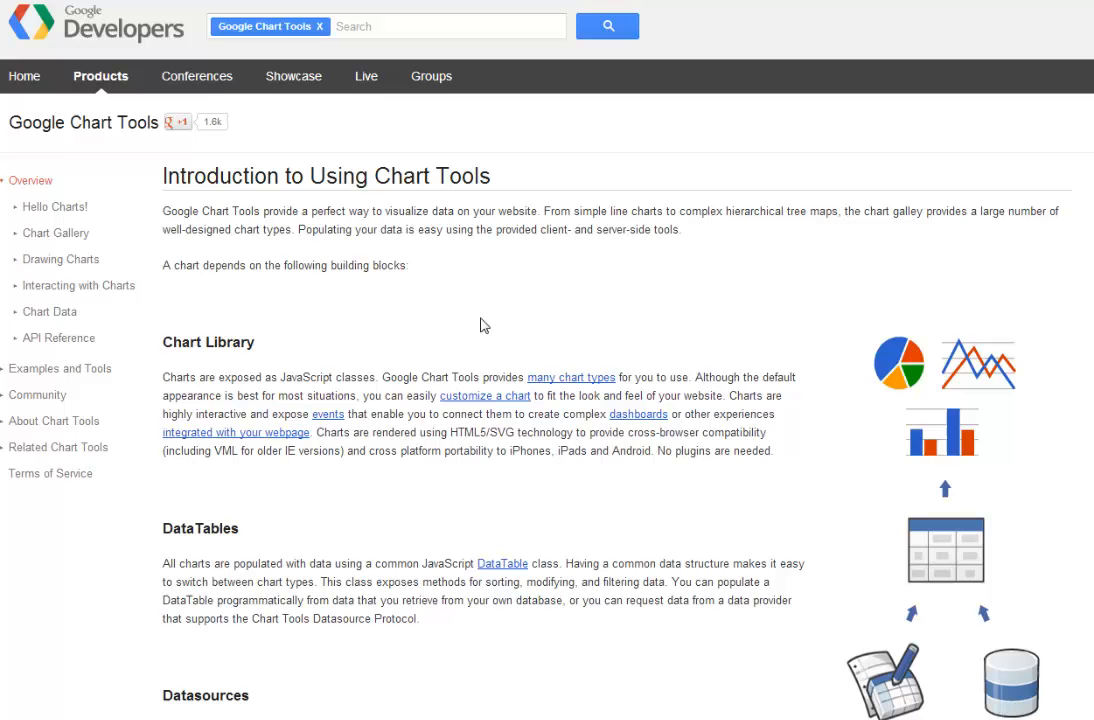
mouse_move(56, 233)
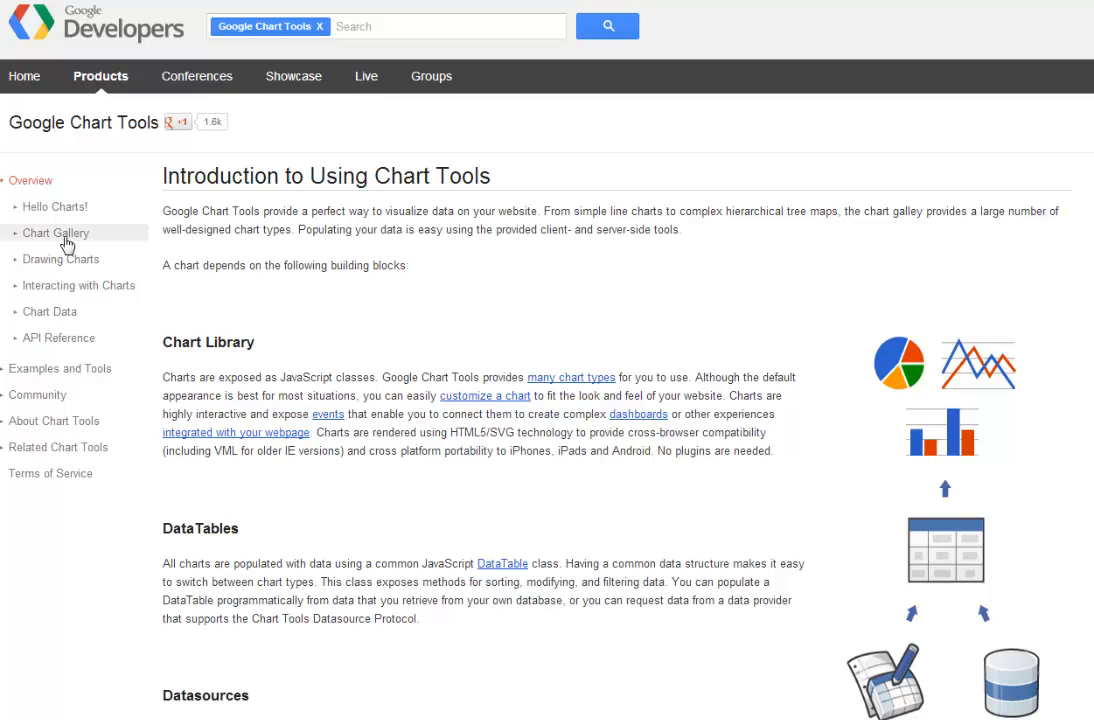
Browse from the Chart Gallery to the Geo Charts documentation page
click(56, 233)
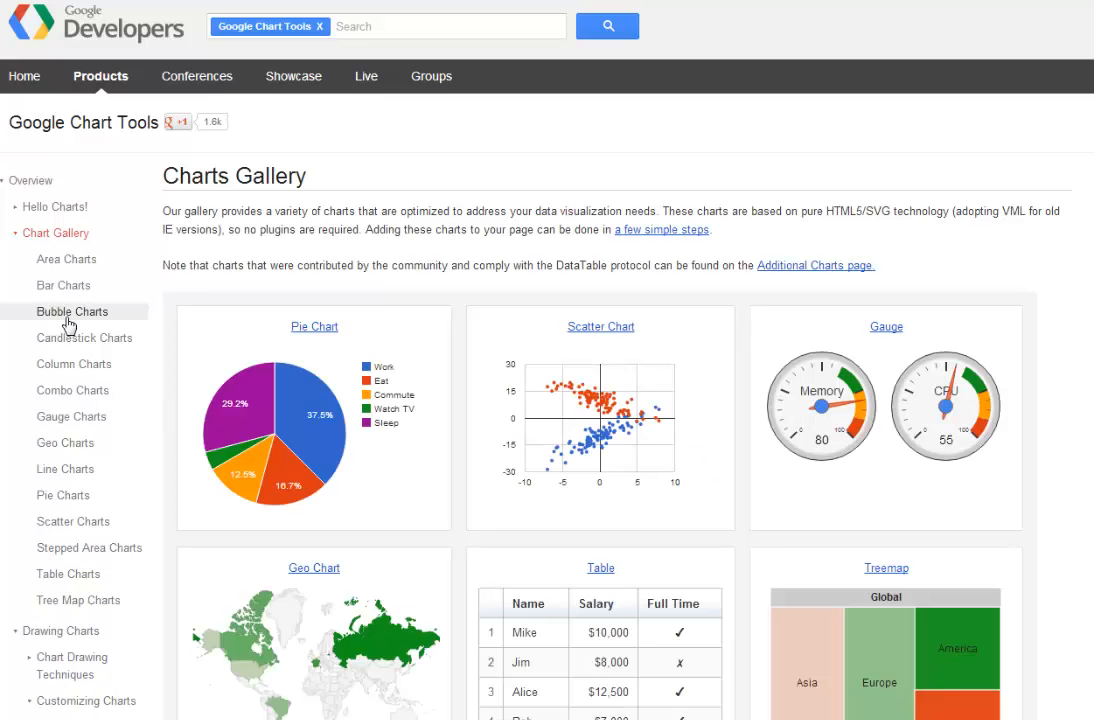
mouse_move(63, 495)
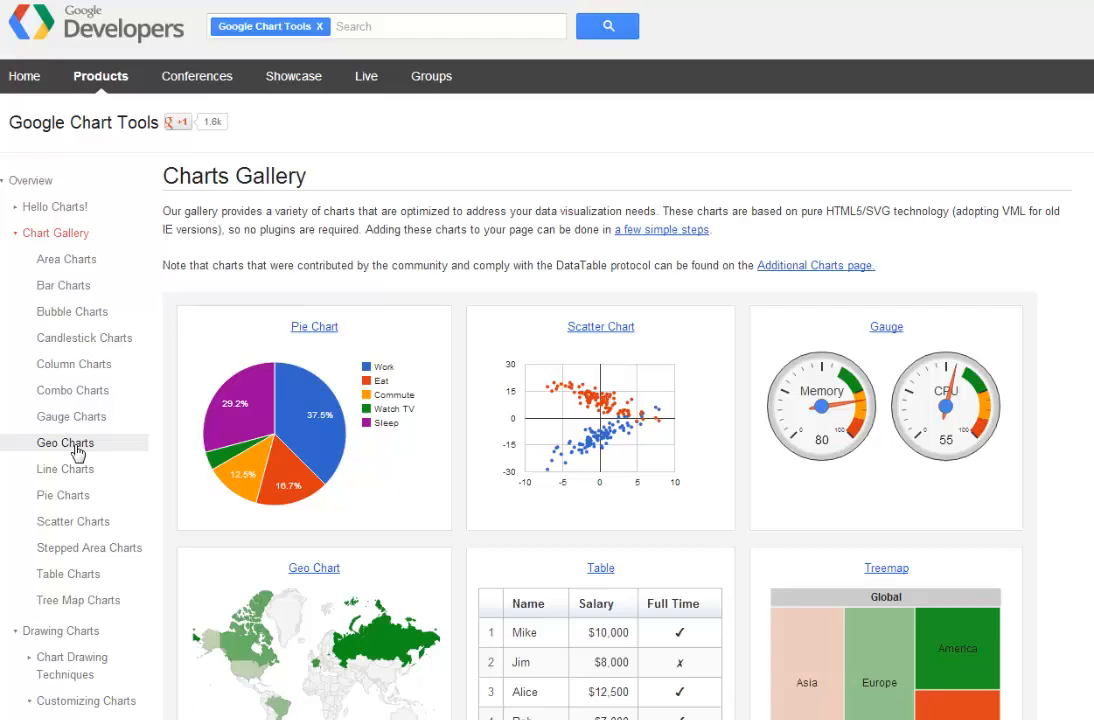
click(65, 443)
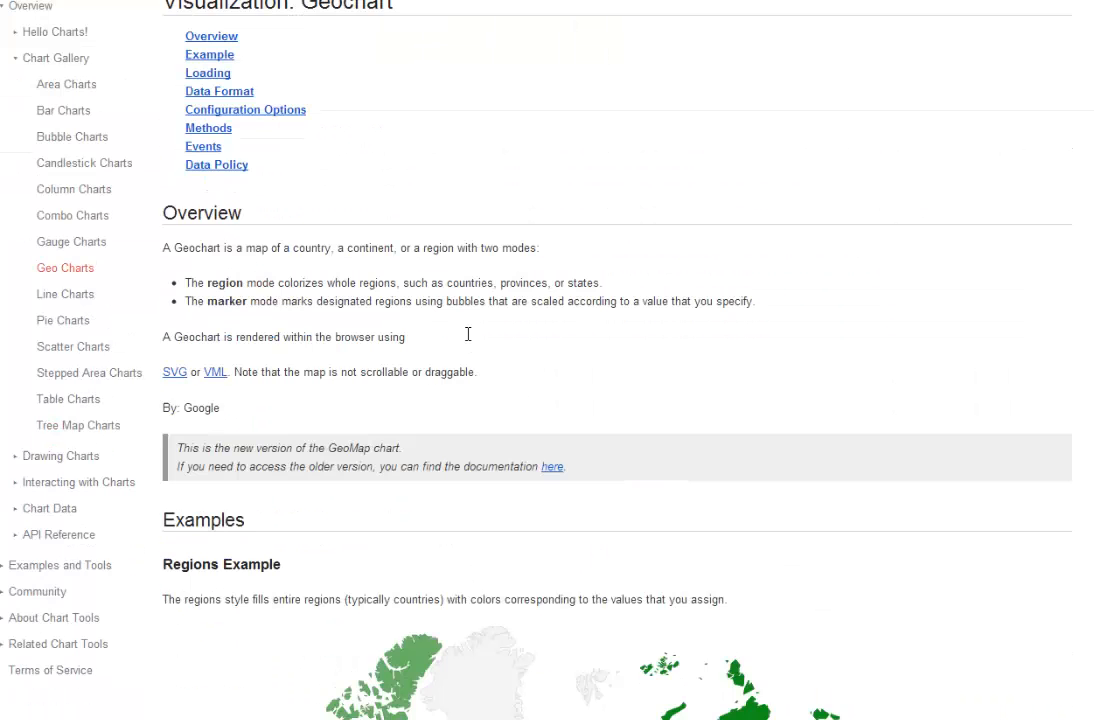
scroll(down, 3)
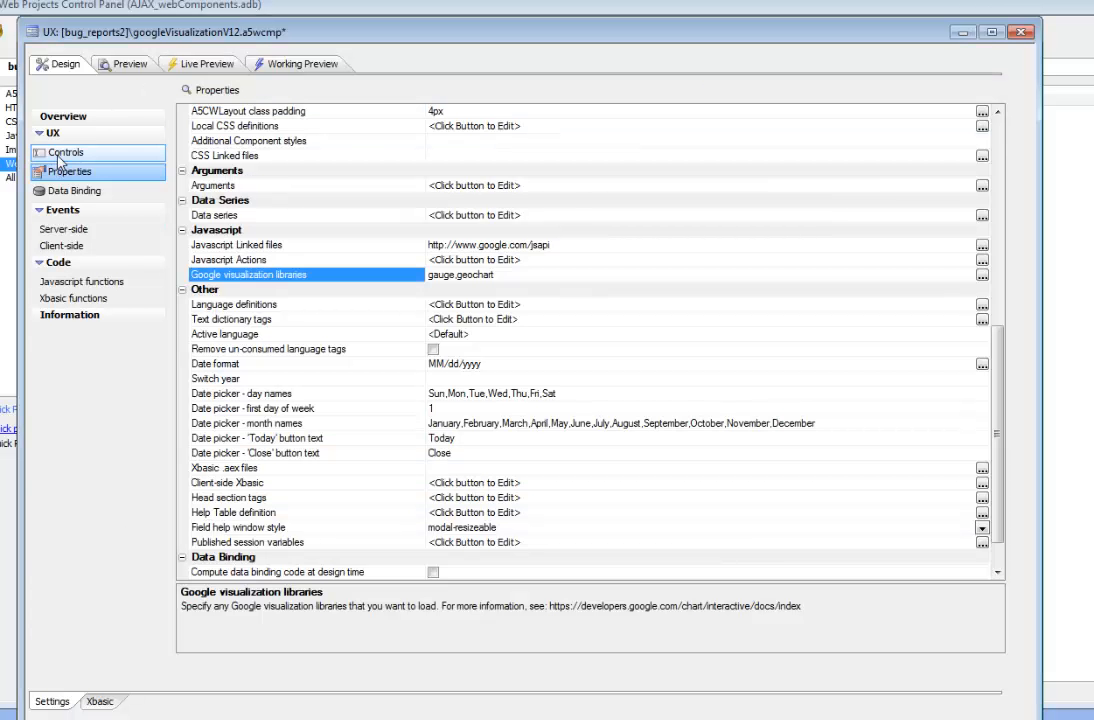
Review the static text's DIV1/DIV2 HTML, save it, and select the 'Show the Guage and Map' button
click(67, 152)
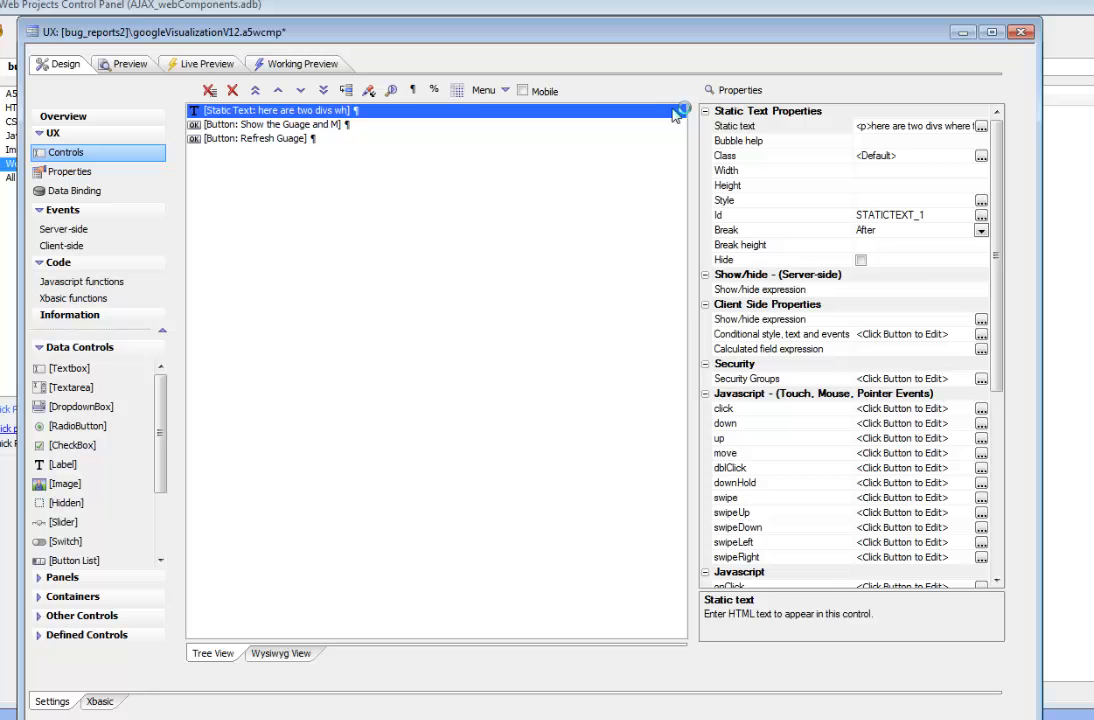
click(782, 125)
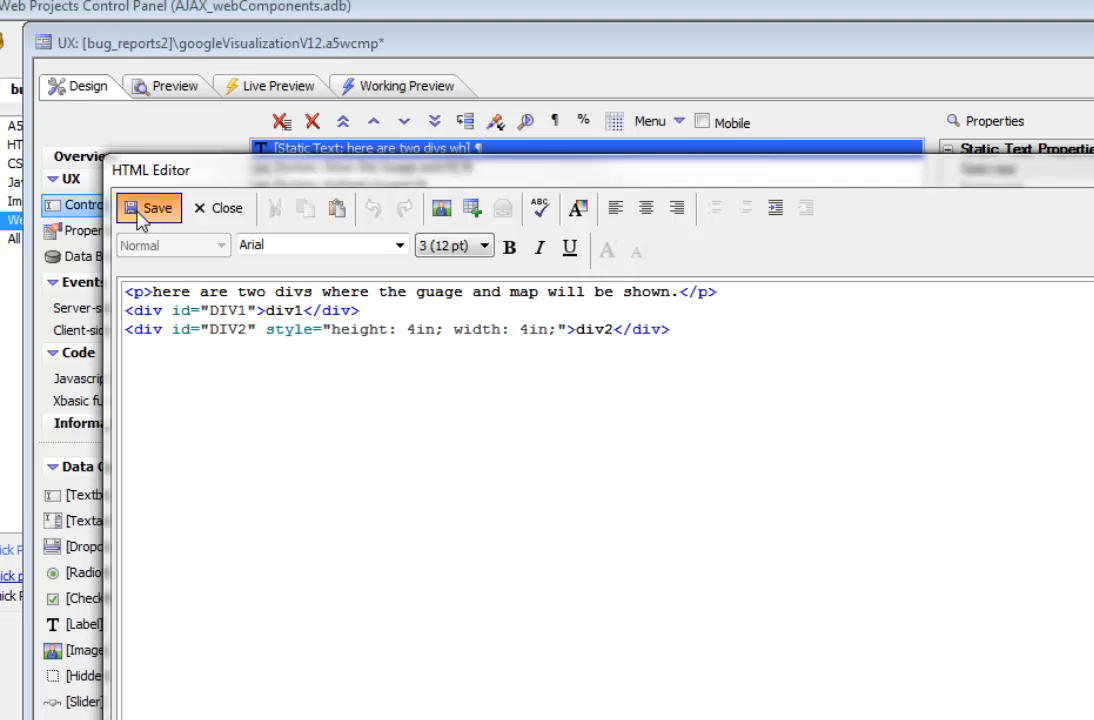
click(148, 208)
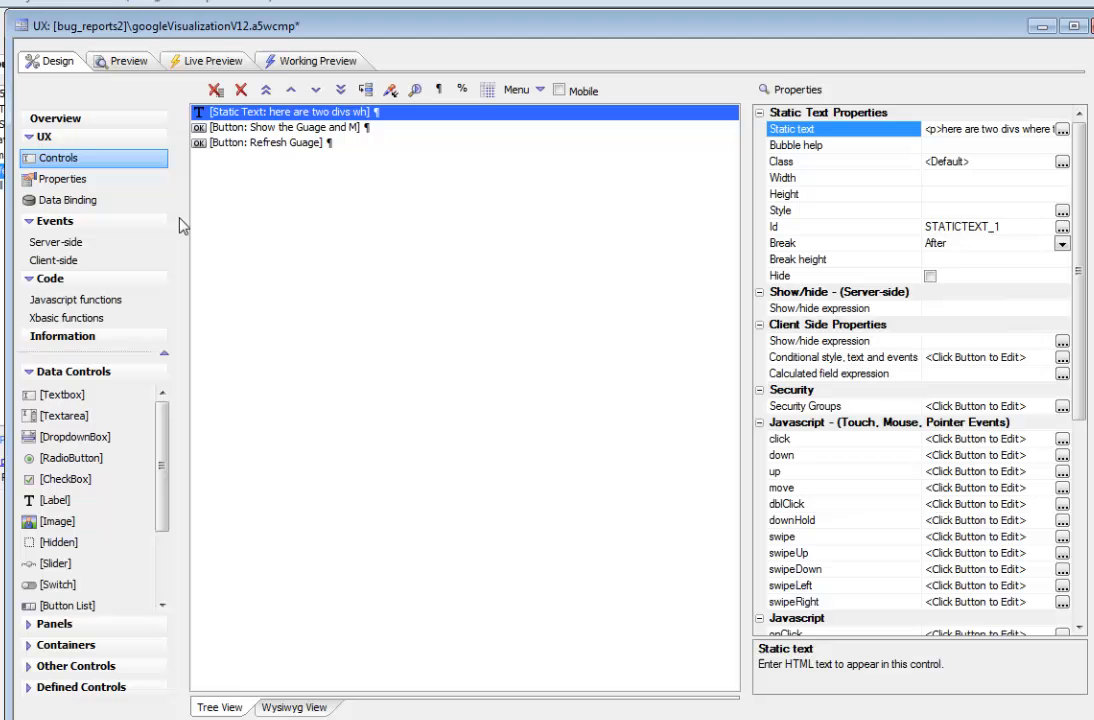
click(290, 128)
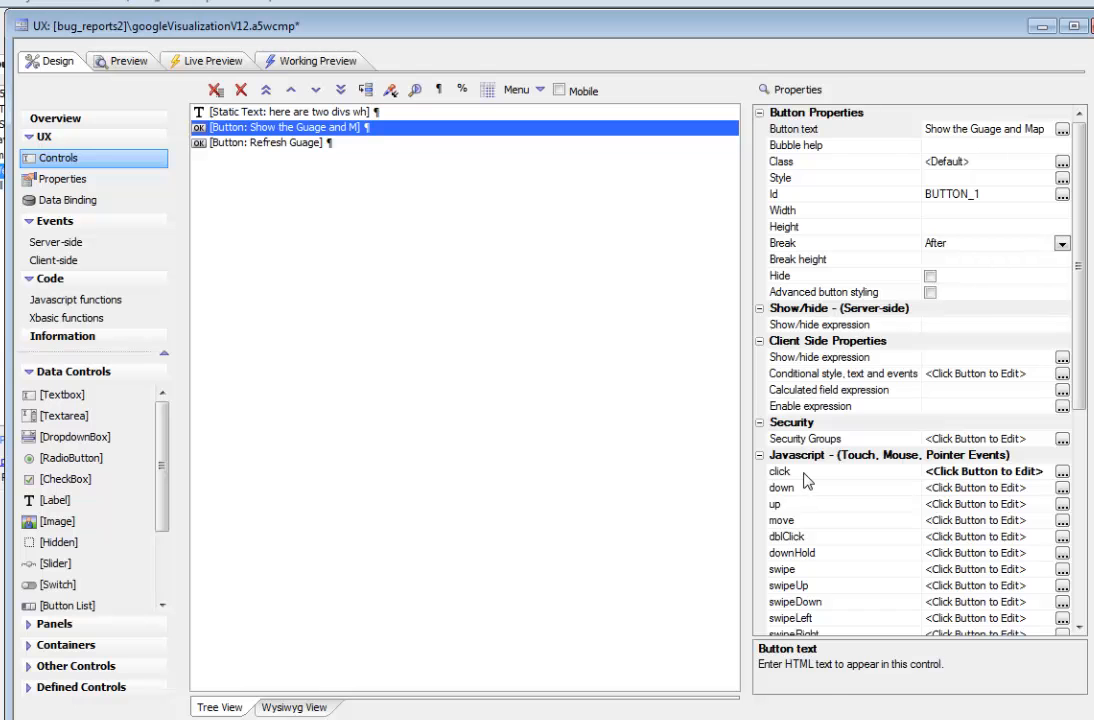
click(782, 471)
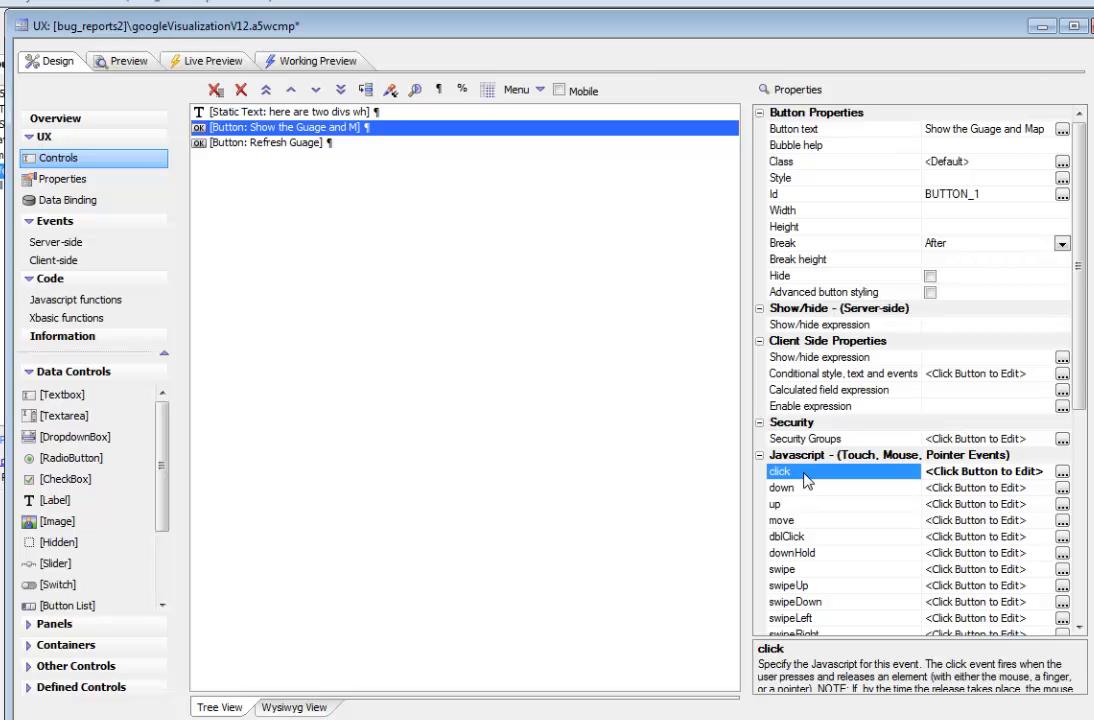
click(1062, 471)
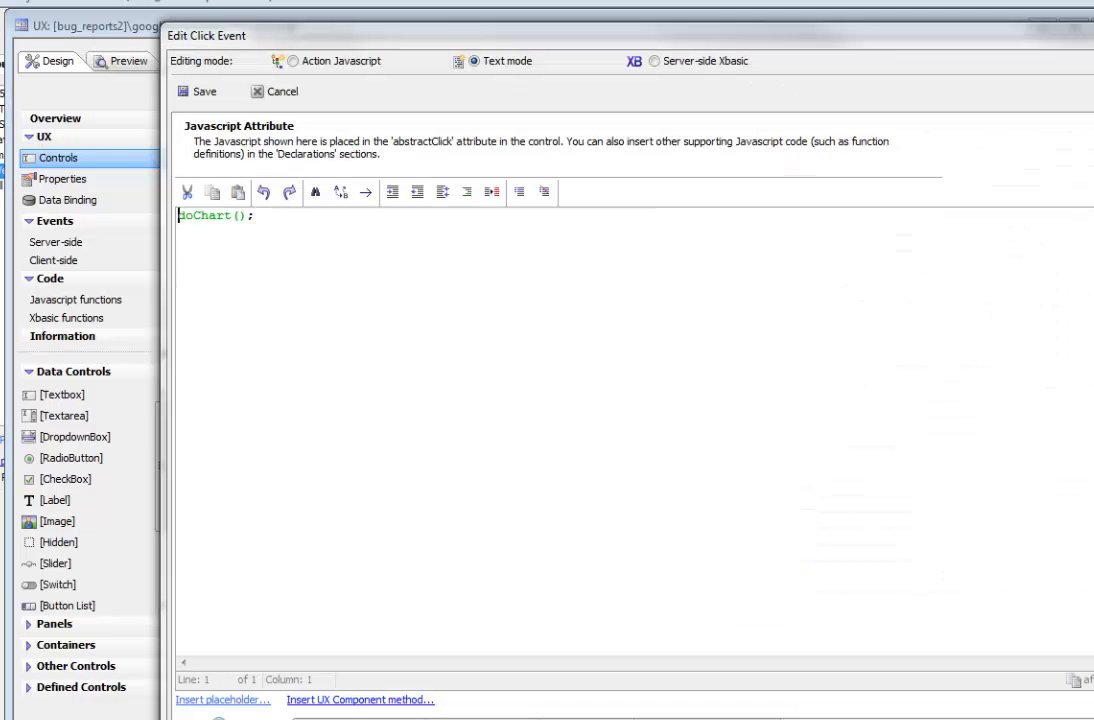
click(204, 91)
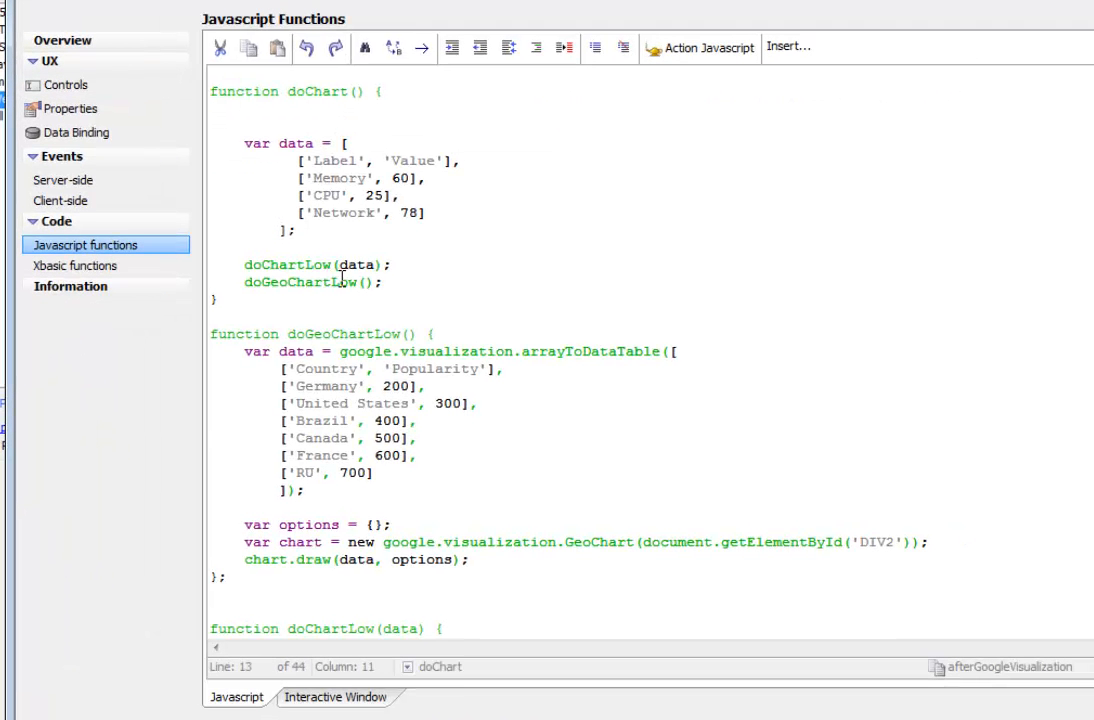
mouse_move(320, 93)
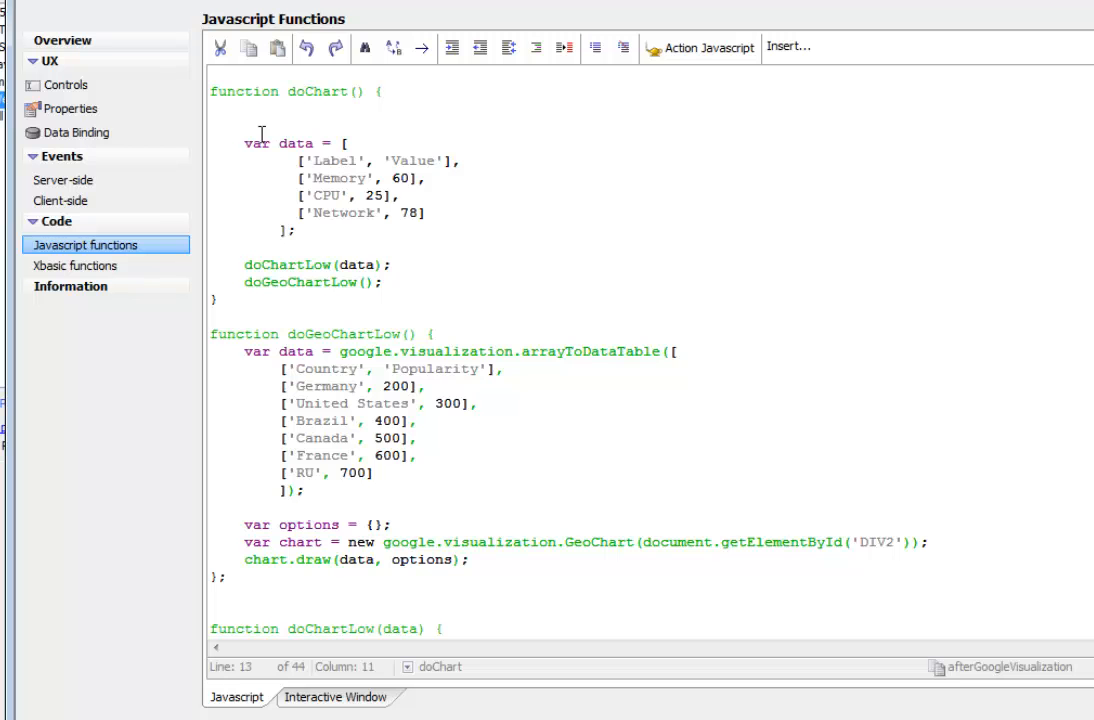
Scroll through doChart and doGeoChartLow in the Javascript functions, highlighting doGeoChartLow
drag(243, 143, 295, 247)
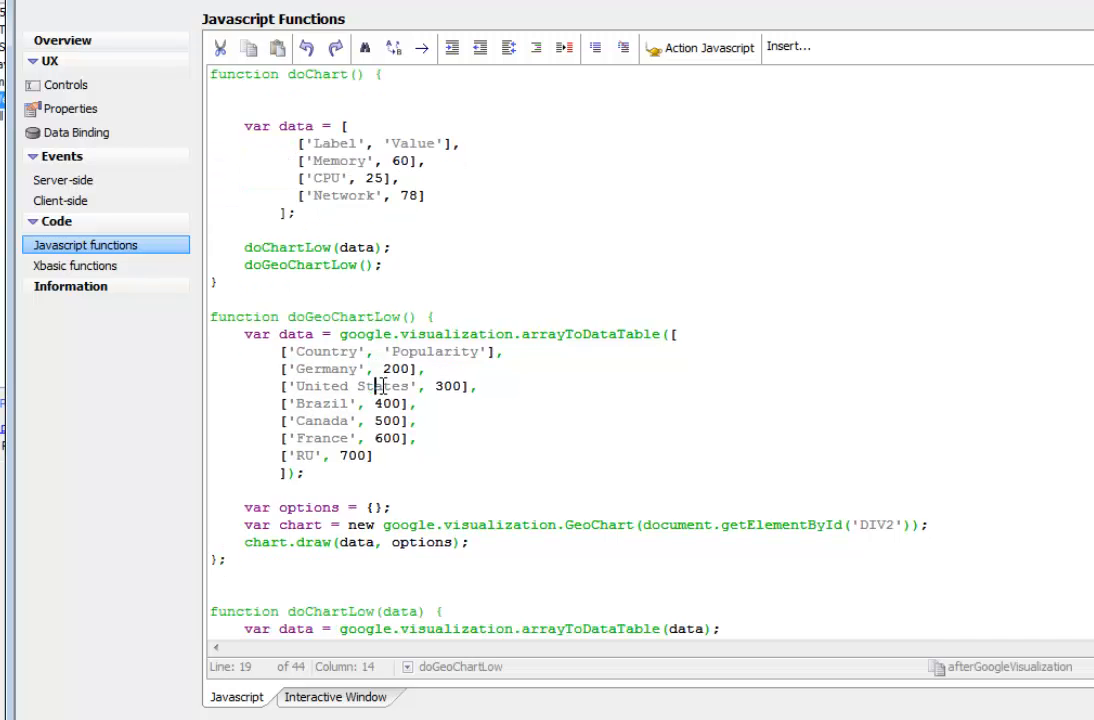
scroll(down, 3)
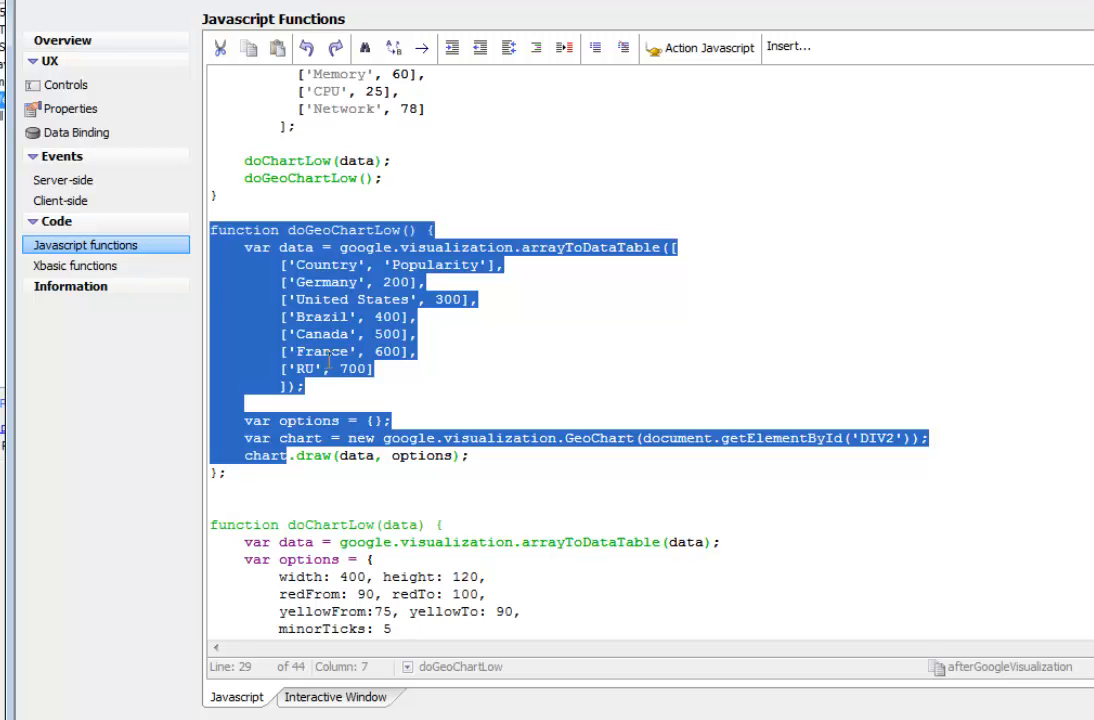
click(365, 48)
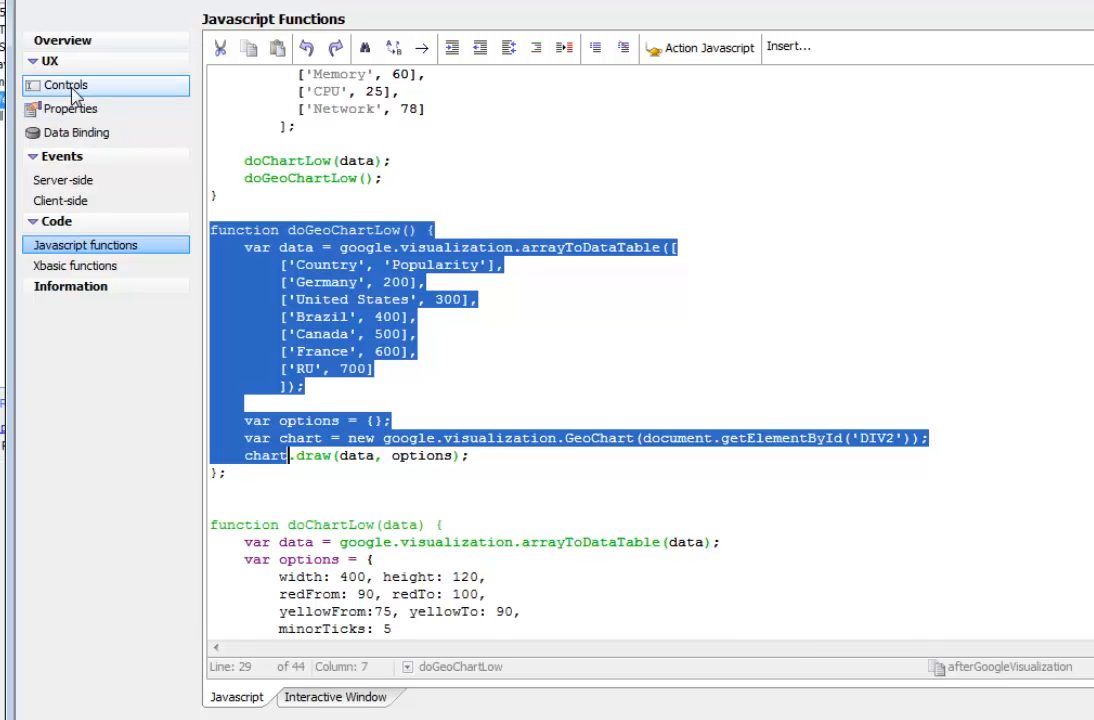
In Working Preview, draw the gauges and map, then refresh the gauge readings
click(355, 61)
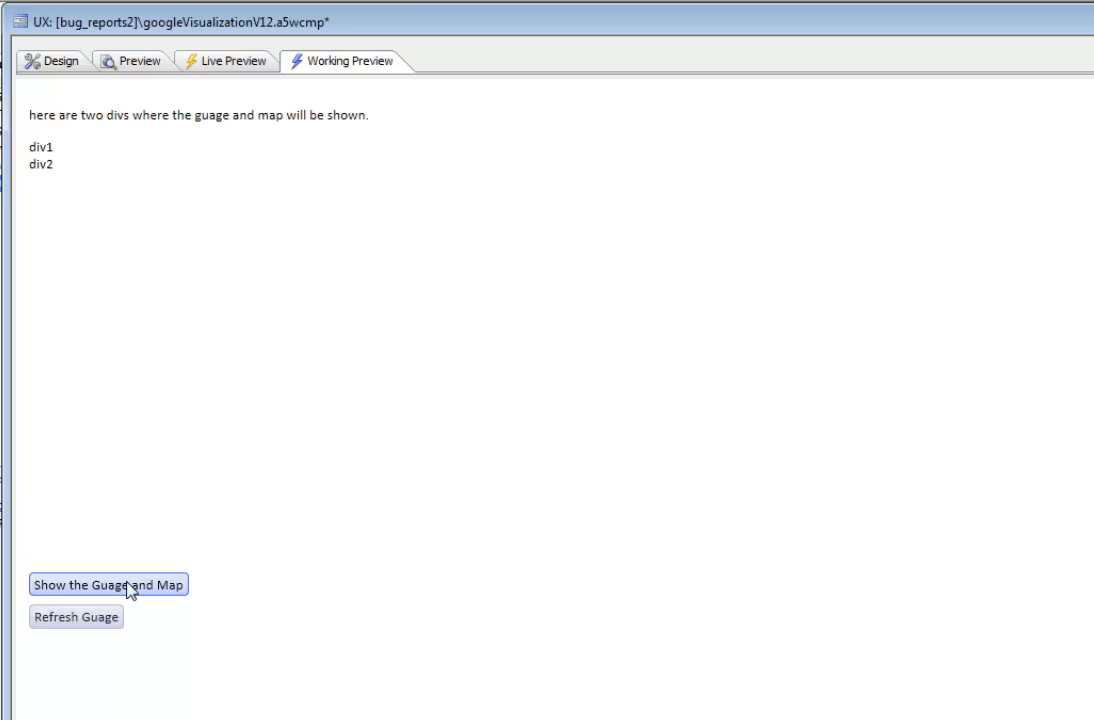
click(108, 585)
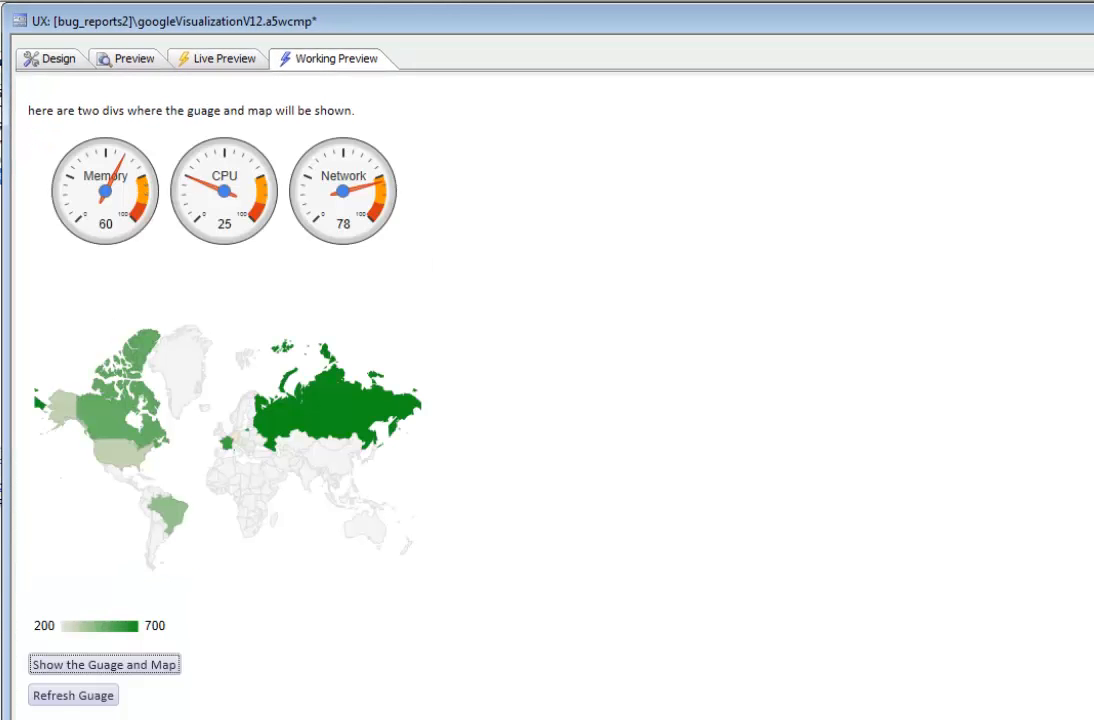
click(72, 695)
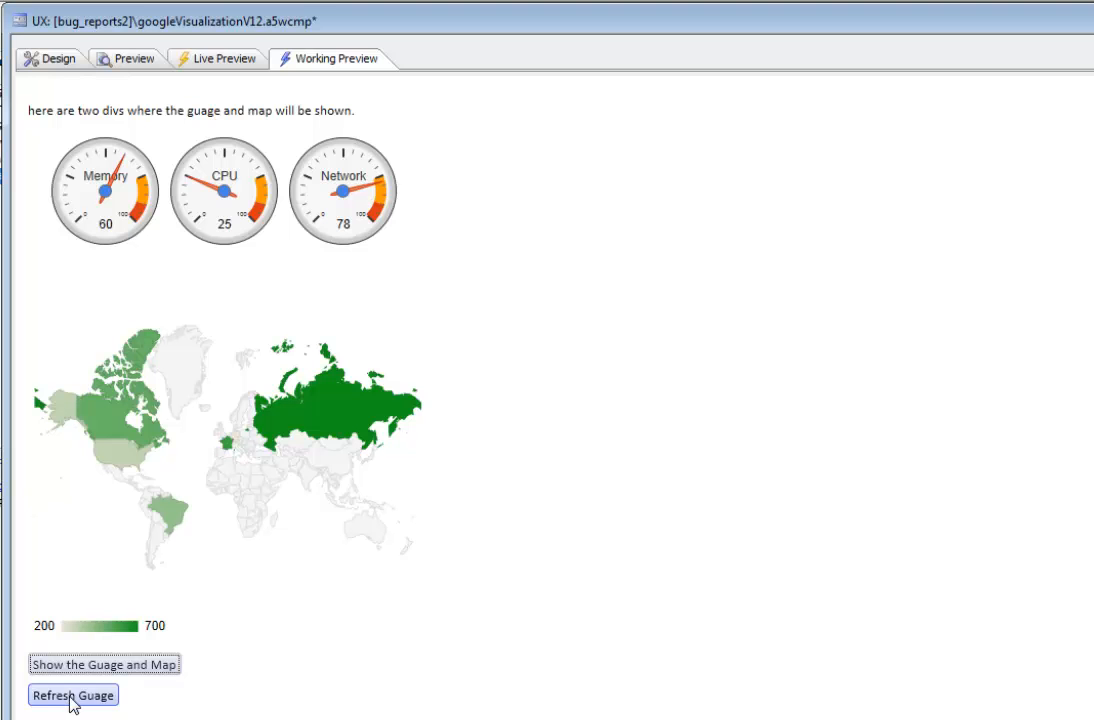
click(72, 695)
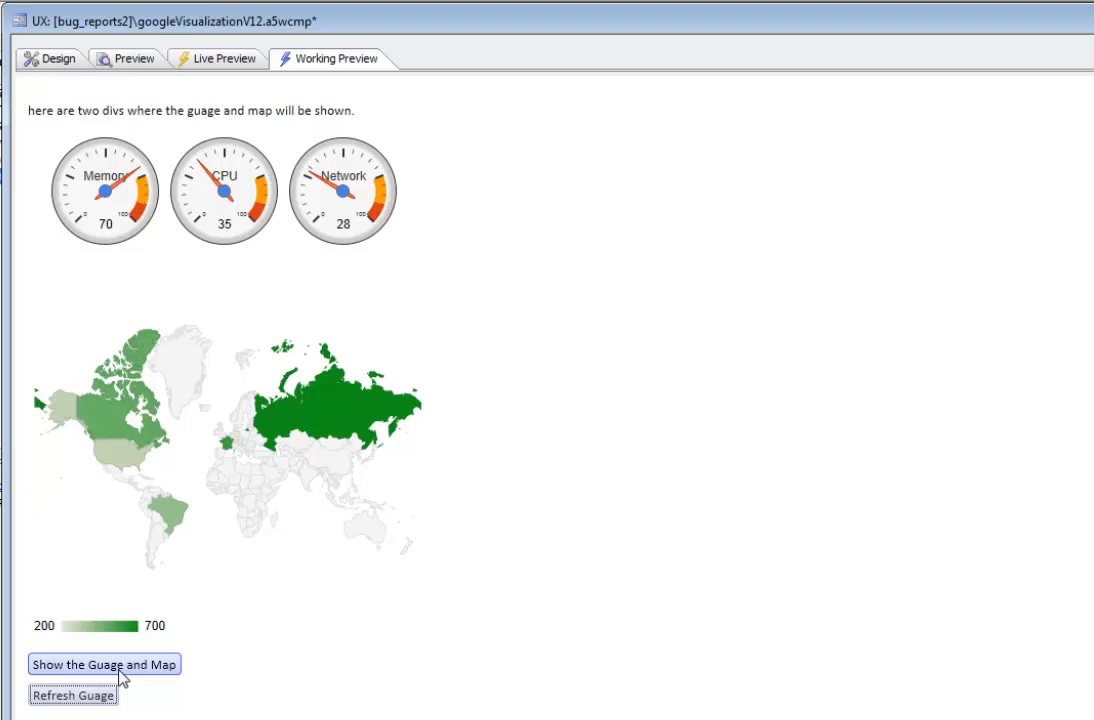
click(58, 58)
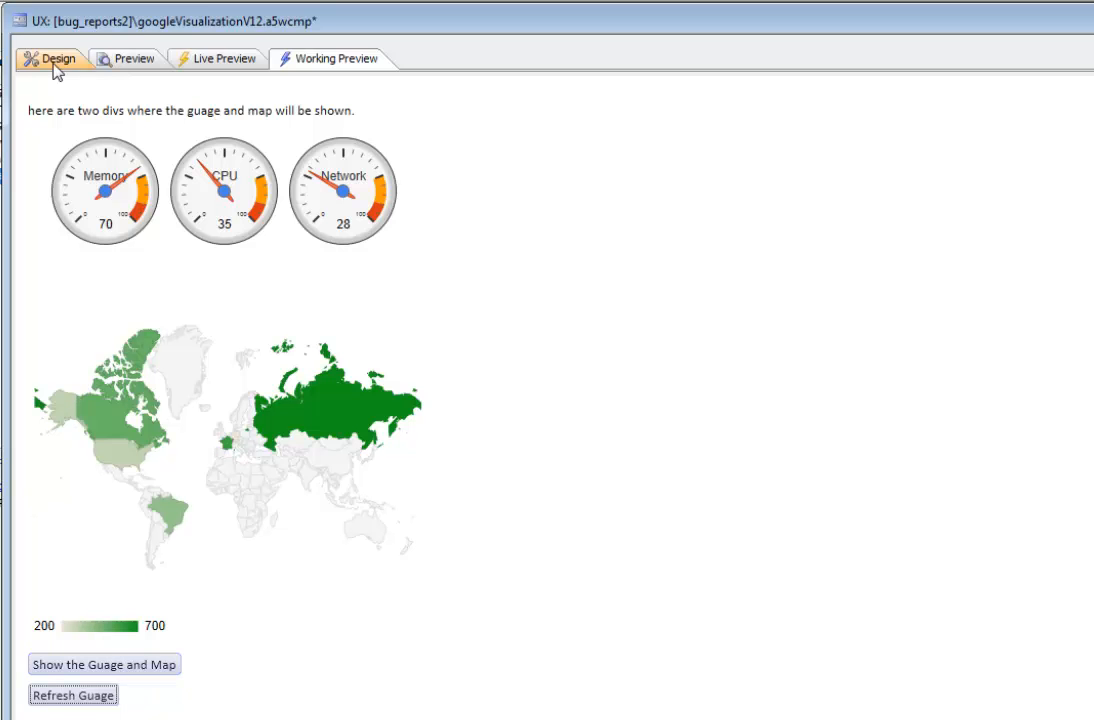